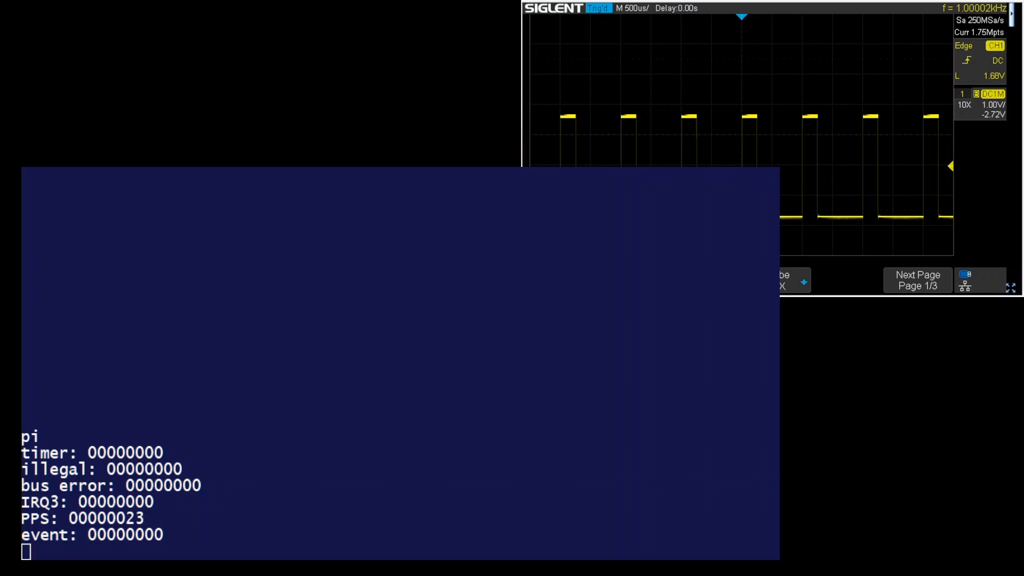
- List the monitor's available commands with the he help command
text(he)
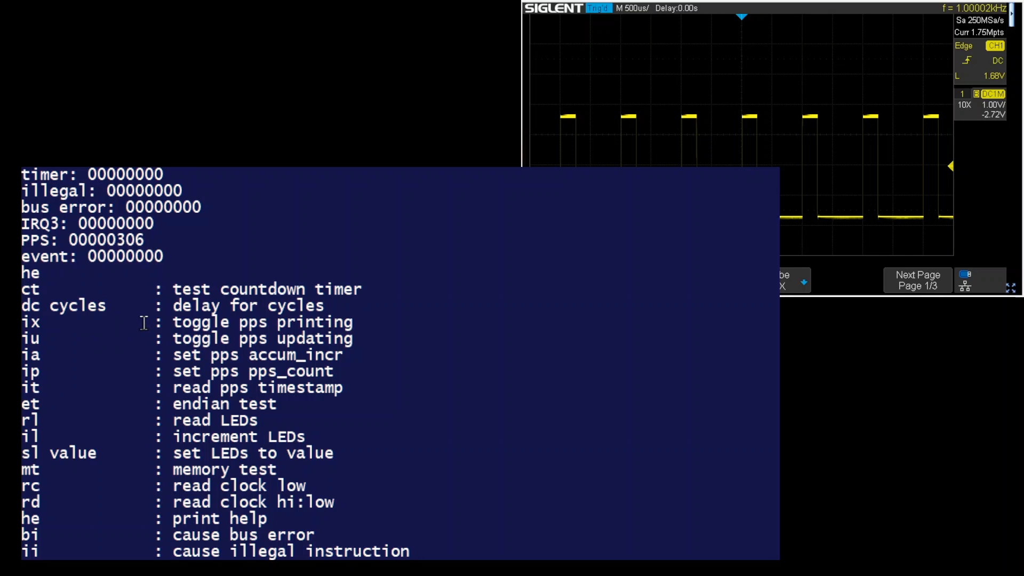
mouse_move(101, 236)
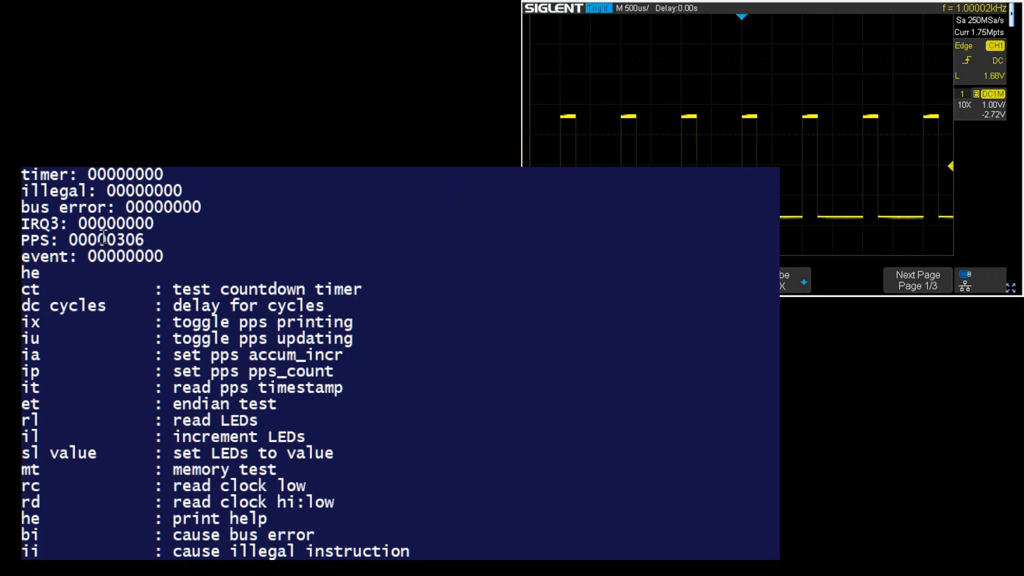
mouse_move(196, 350)
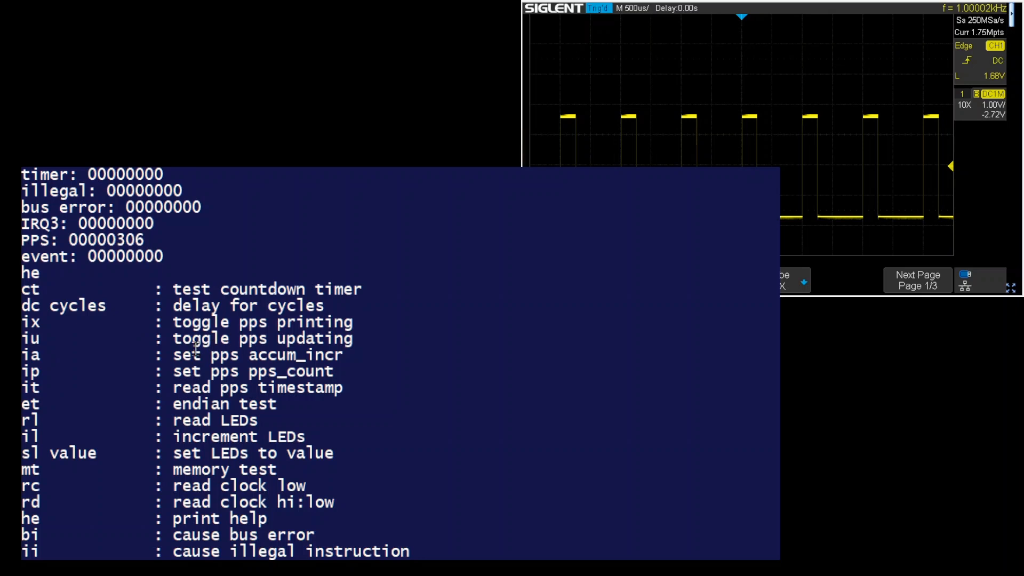
mouse_move(93, 340)
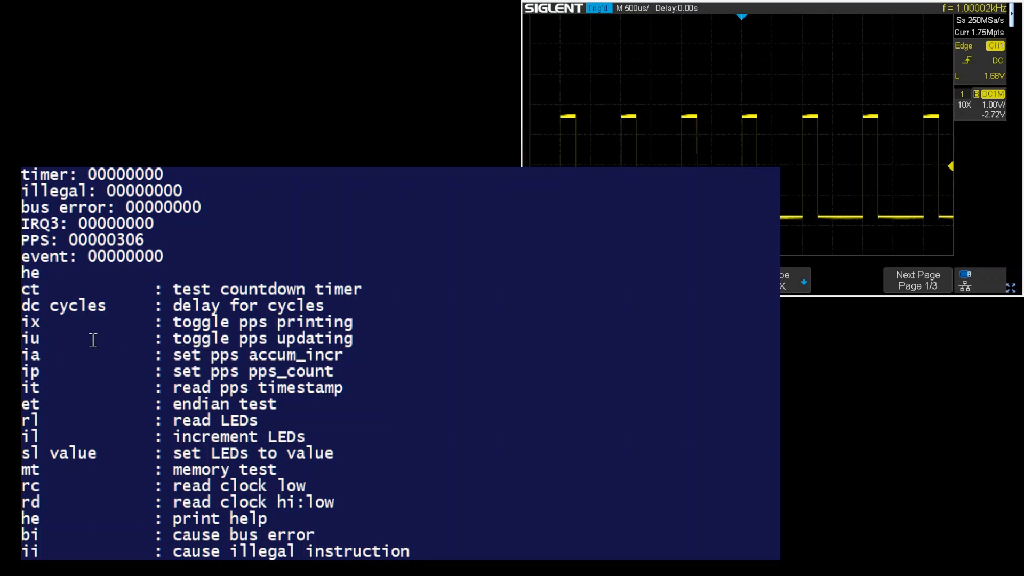
mouse_move(49, 353)
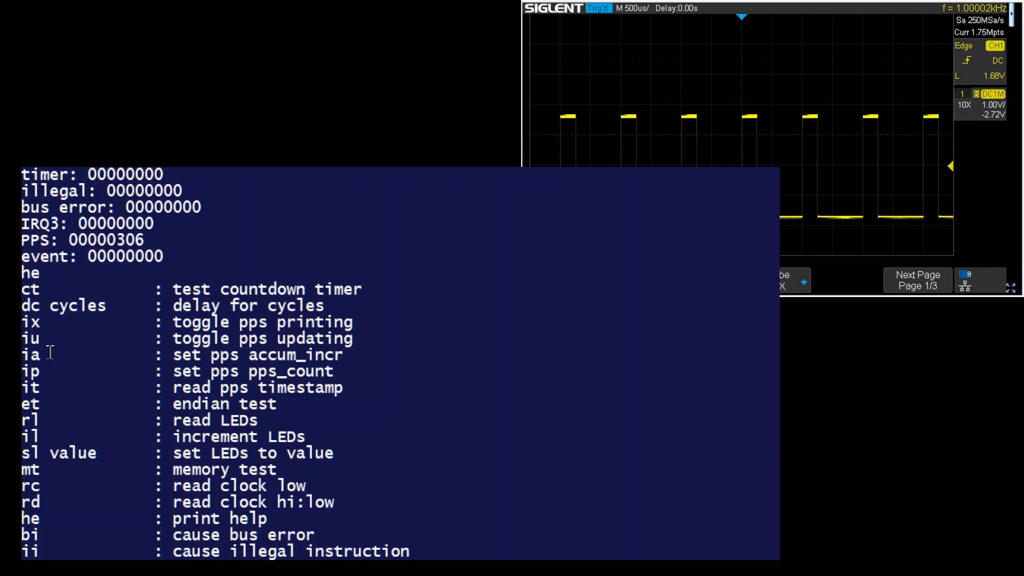
- Read the PPS timestamp with it, then start PPS period printing with ix
scroll(down, 3)
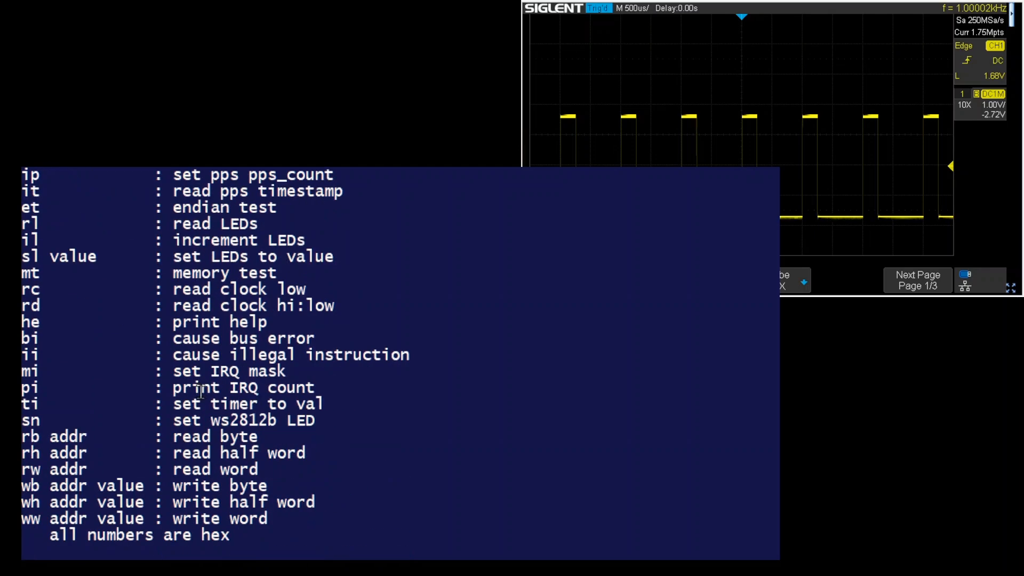
text(it)
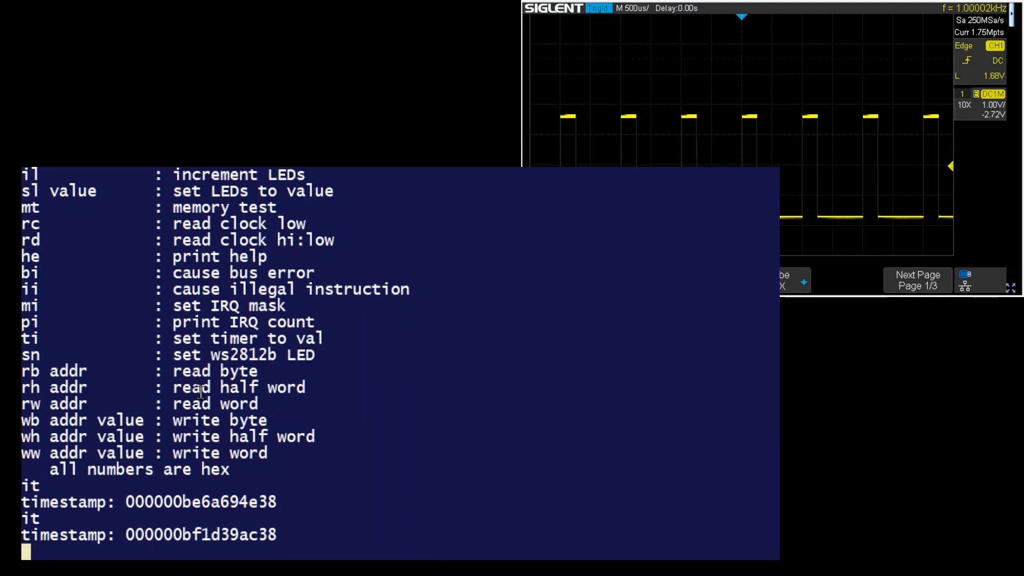
text(ix)
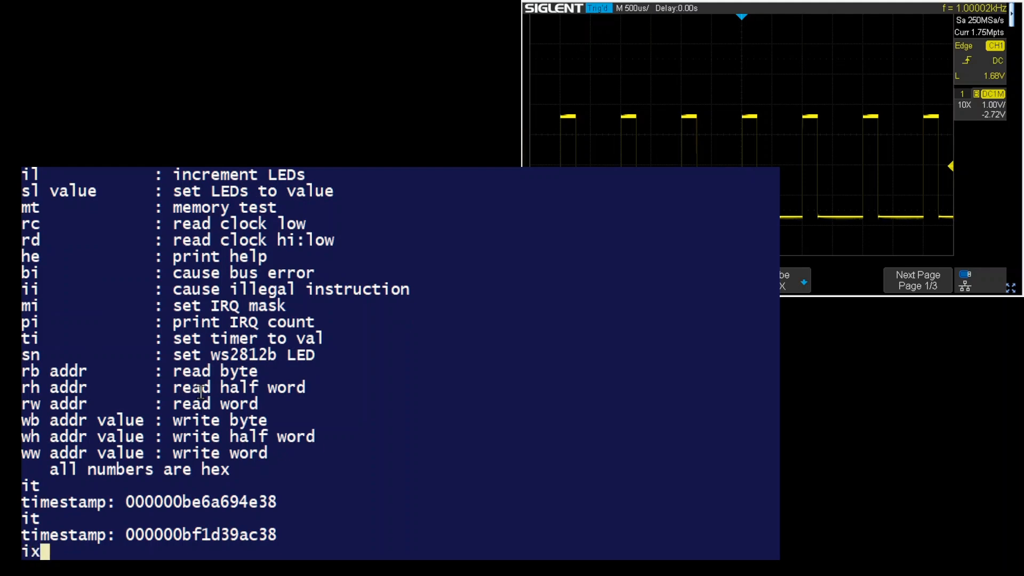
key(enter)
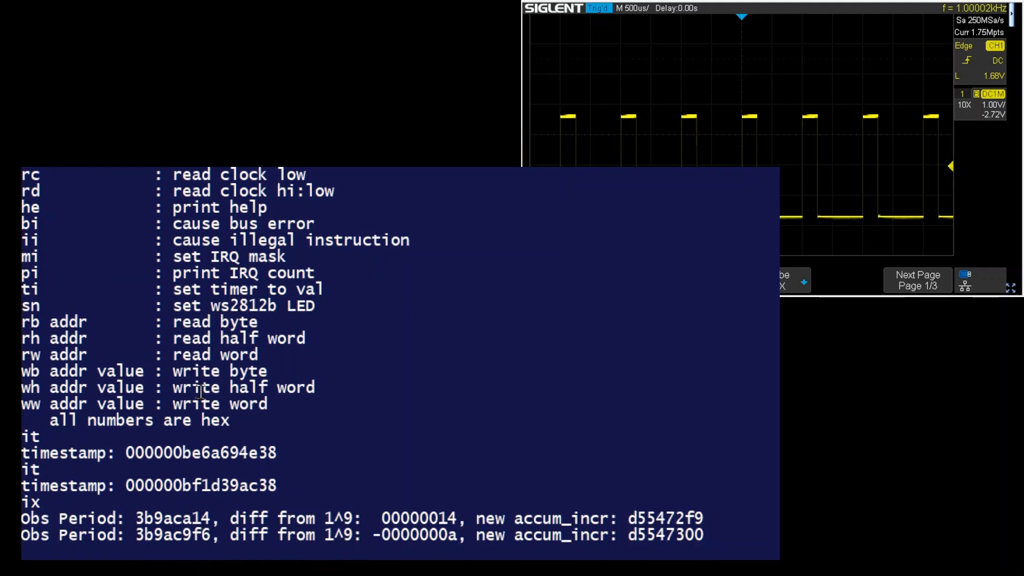
- Follow the streaming observed periods and new accum_incr values as they converge toward nominal
scroll(down, 3)
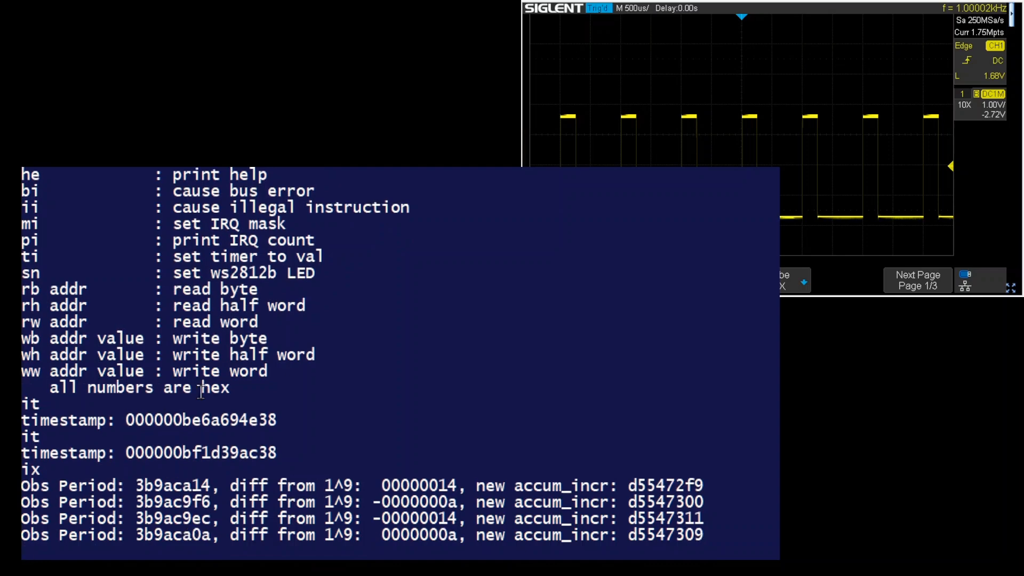
scroll(down, 3)
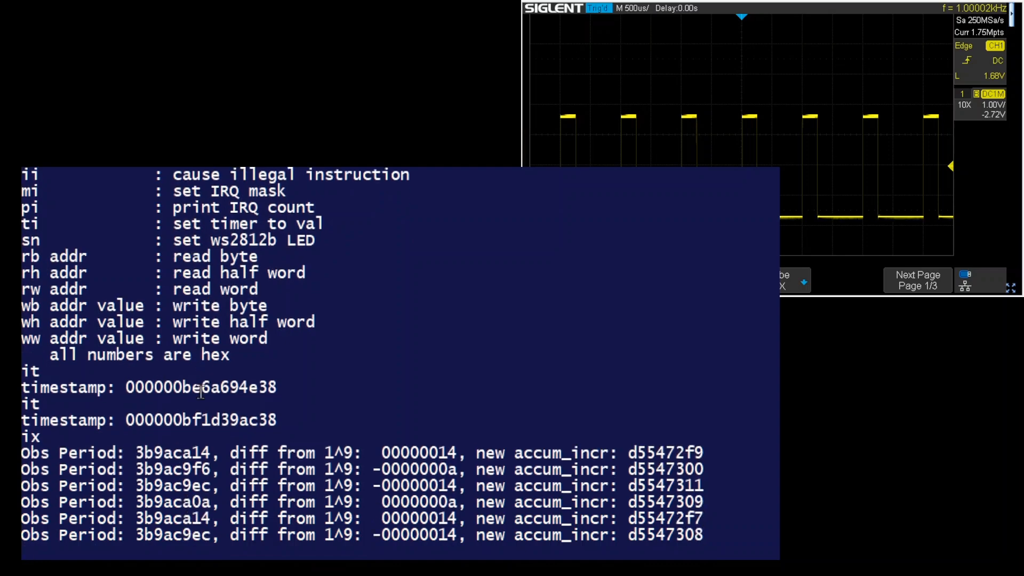
scroll(down, 3)
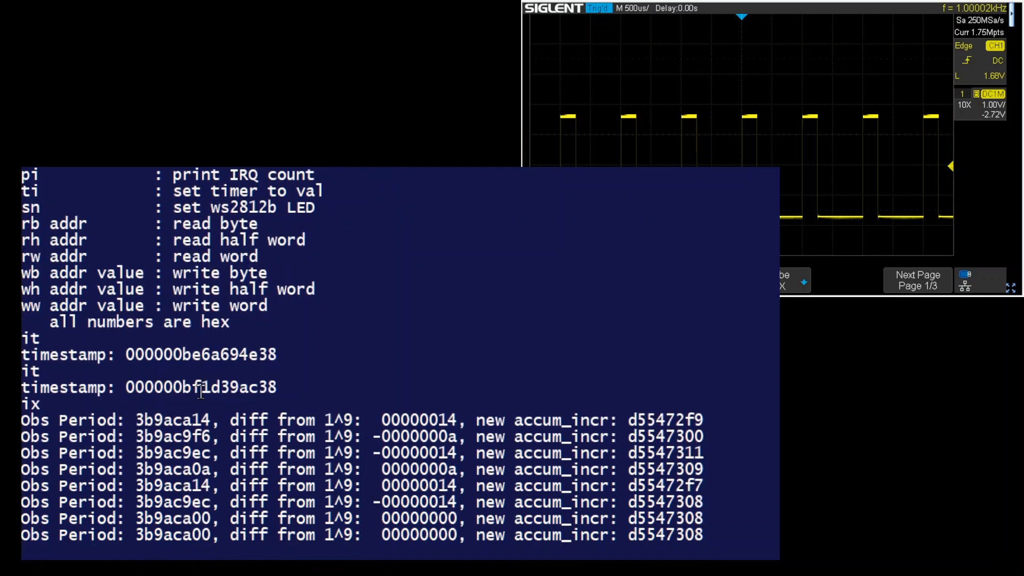
scroll(down, 3)
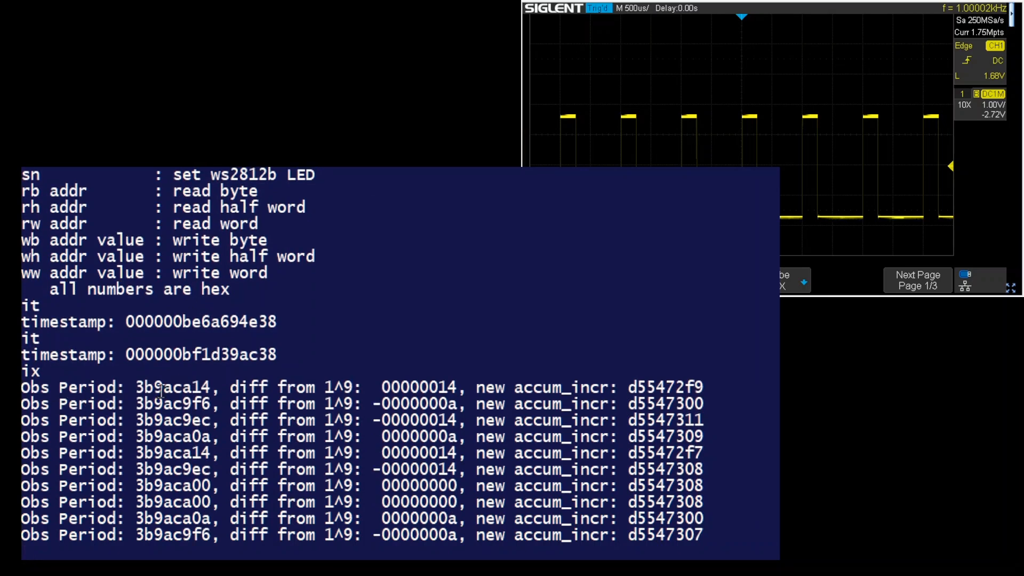
scroll(down, 3)
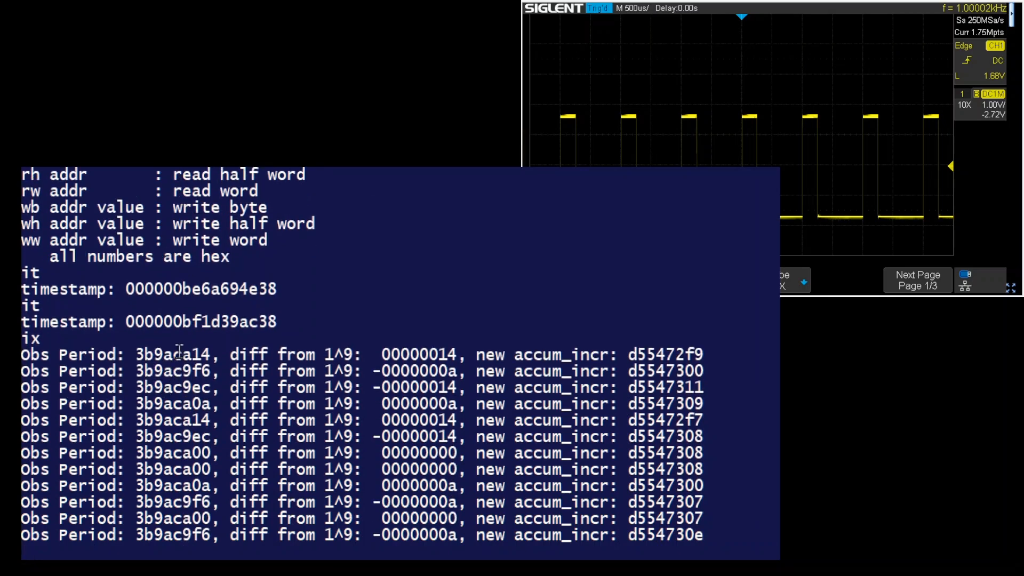
scroll(down, 3)
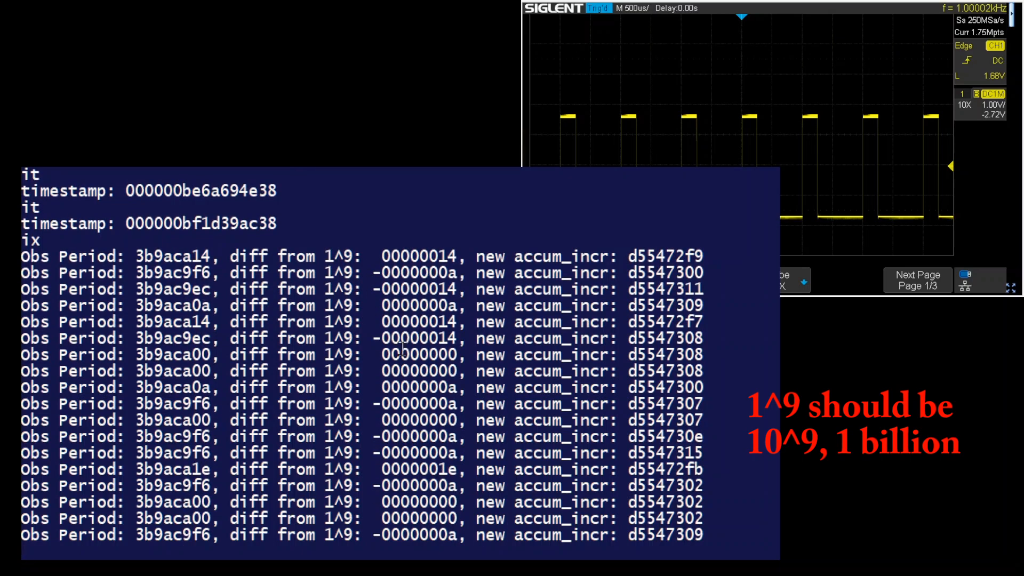
scroll(down, 3)
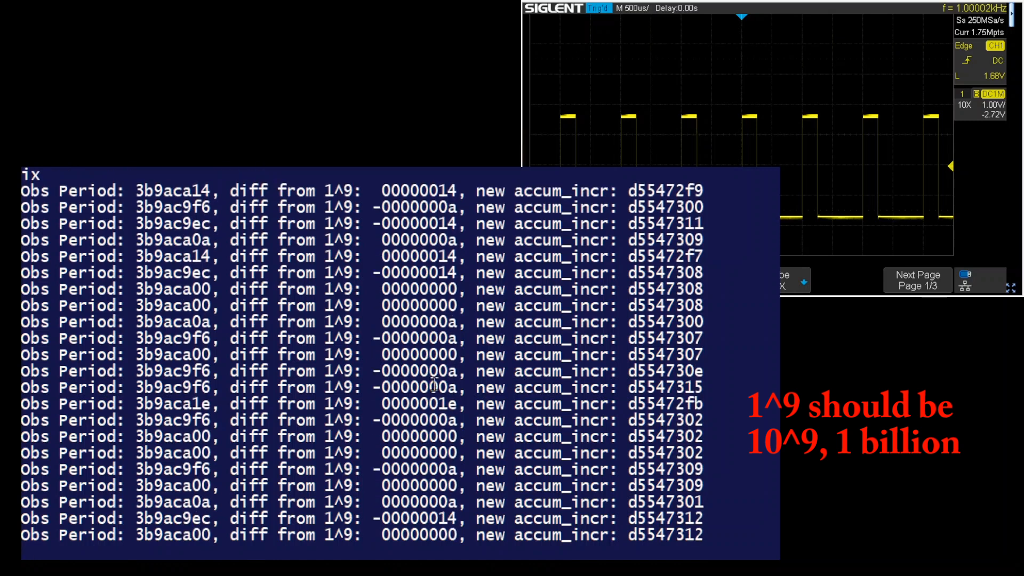
scroll(down, 3)
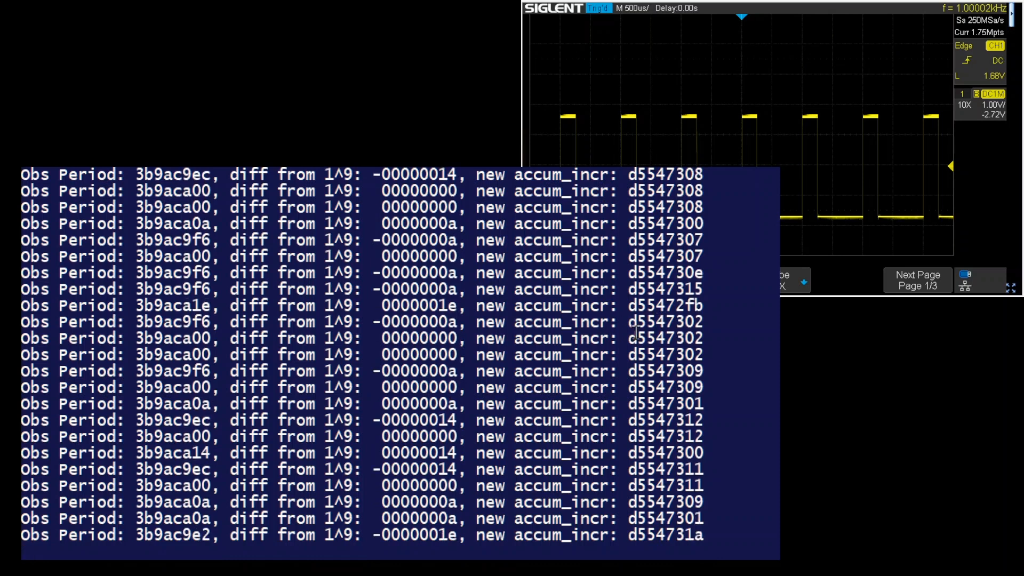
scroll(down, 3)
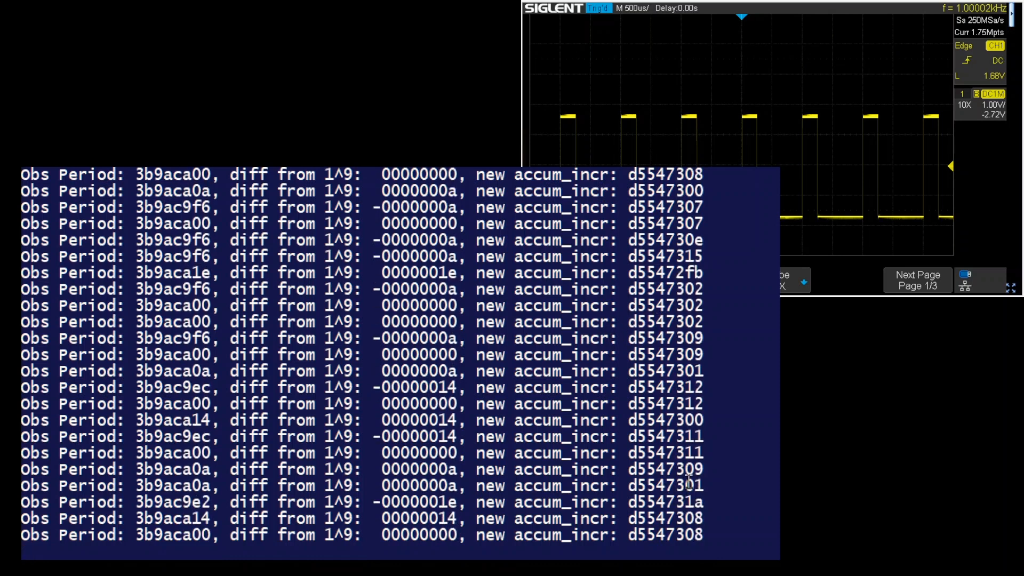
scroll(down, 3)
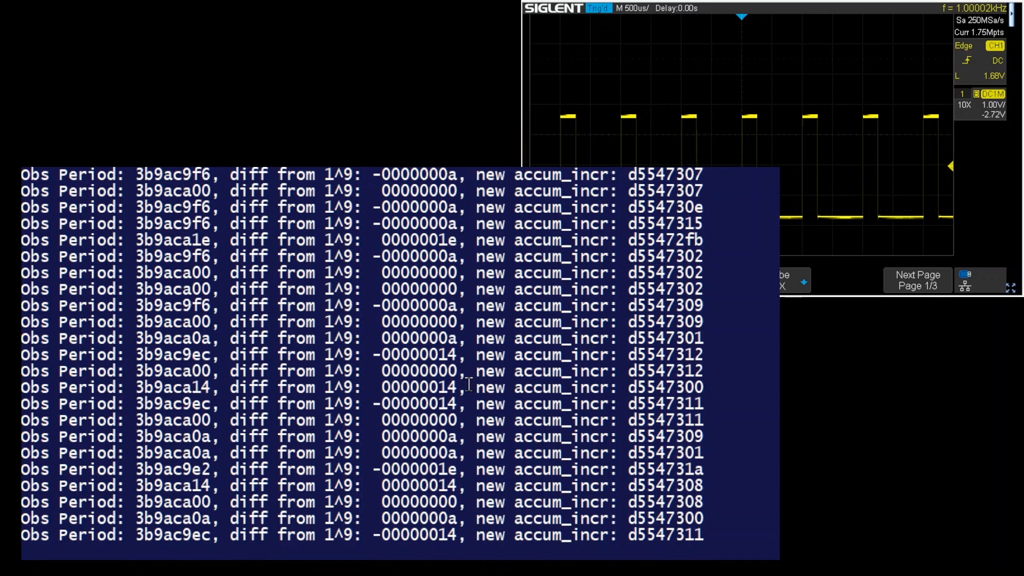
scroll(down, 3)
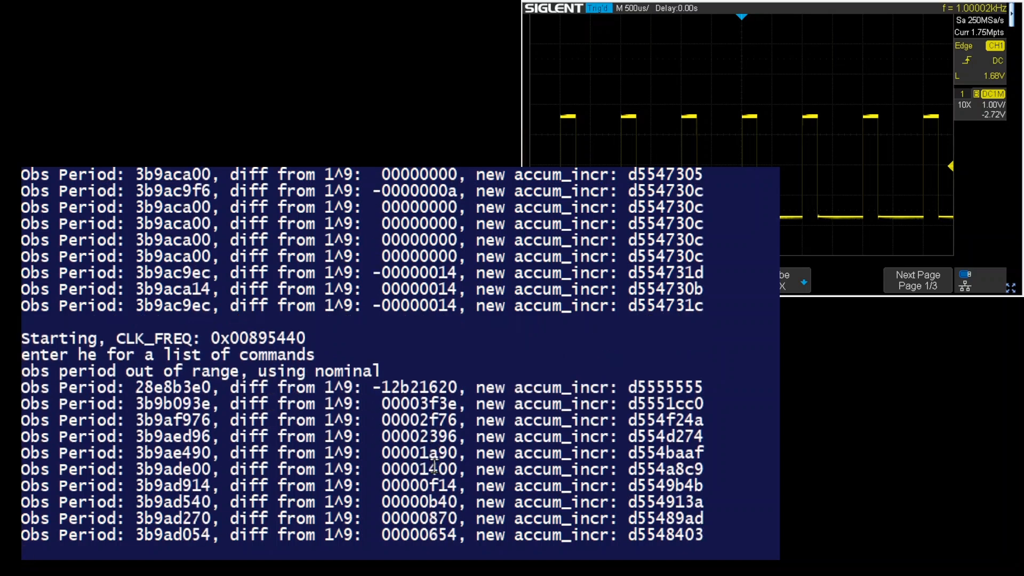
- Watch the observed period settle to within a few counts of nominal before stopping the printout
scroll(down, 3)
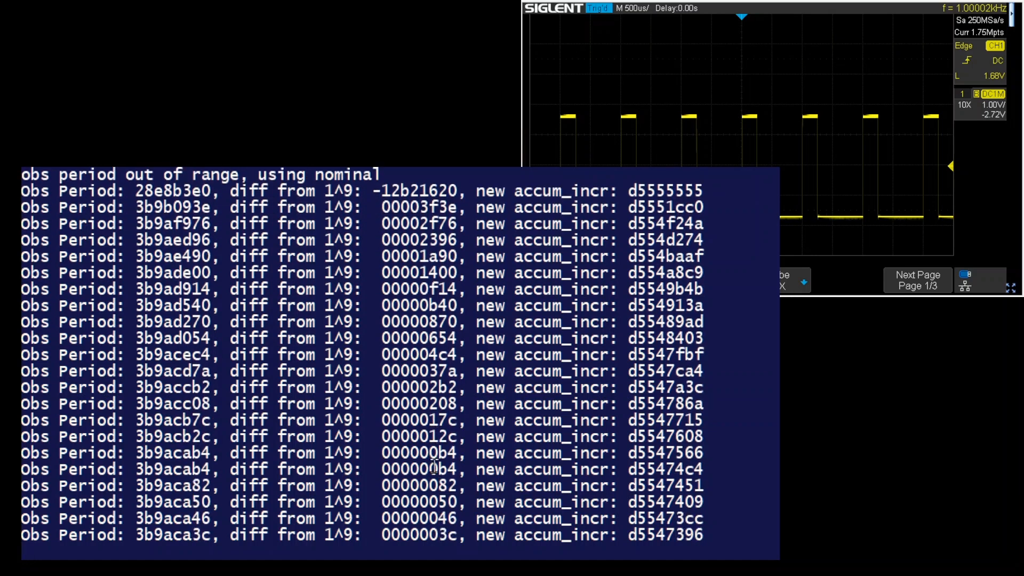
scroll(down, 3)
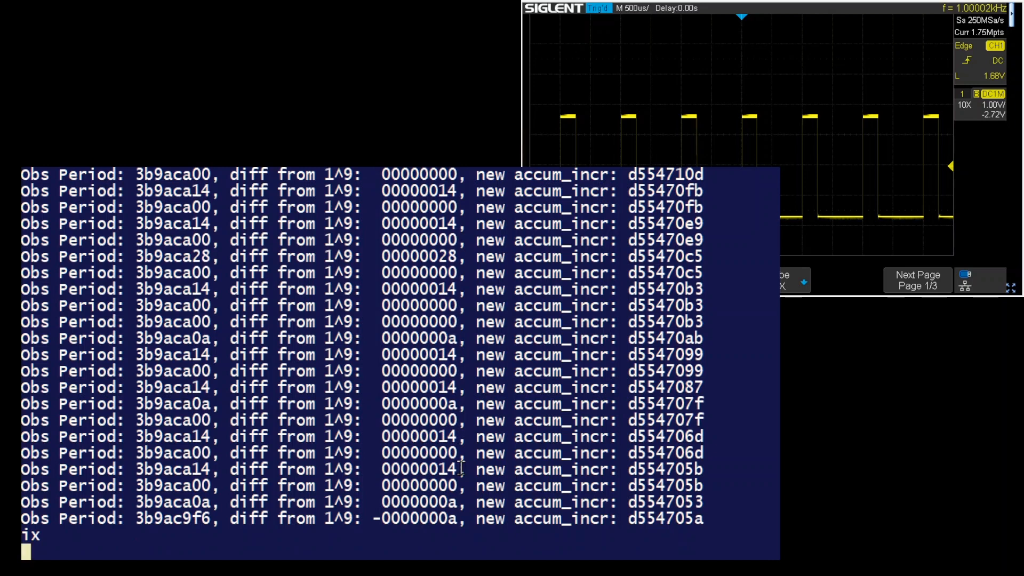
- Print the interrupt counters with pi, then set the PPS increment to c000 with ip c000
text(p)
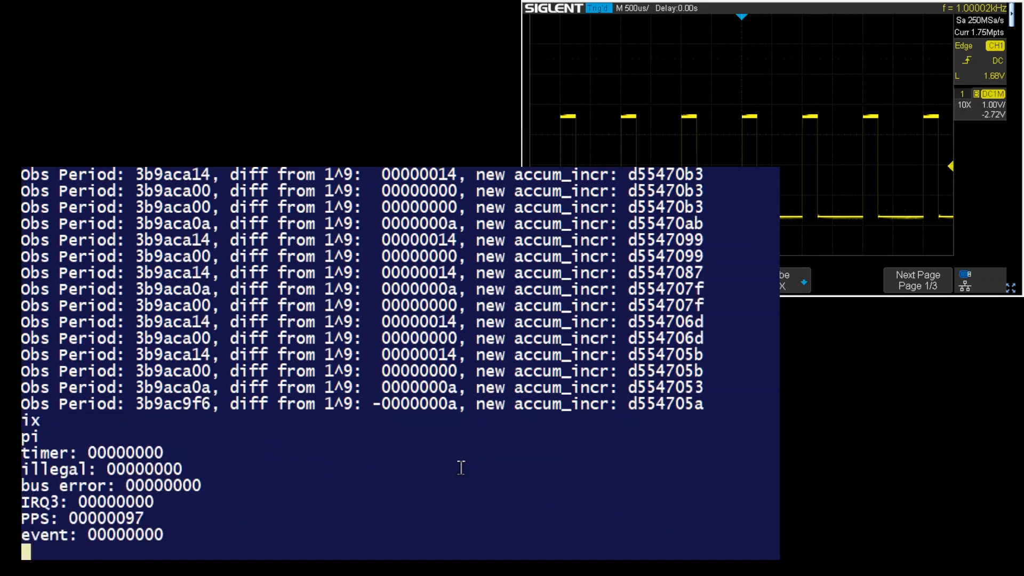
text(ip)
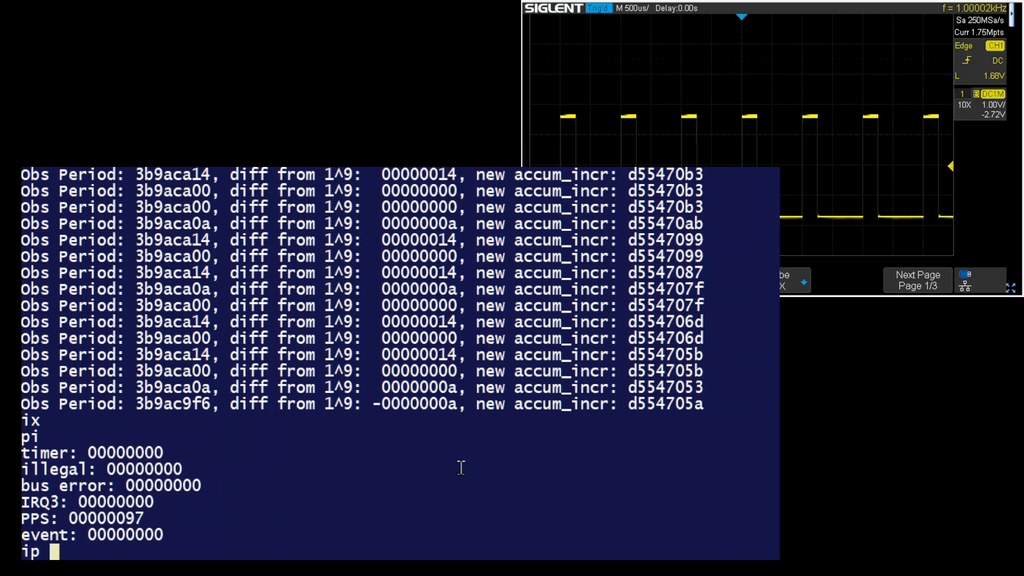
text(c000)
text(i)
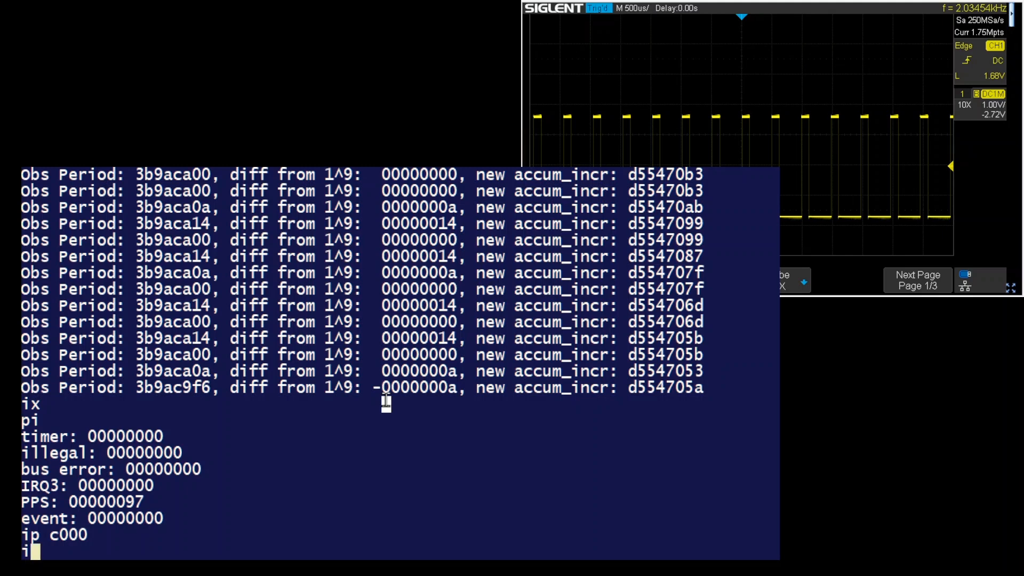
- Inhibit accum_incr updates with iu, toggle printing via ix, then set the accumulator with ia 8000
text(u)
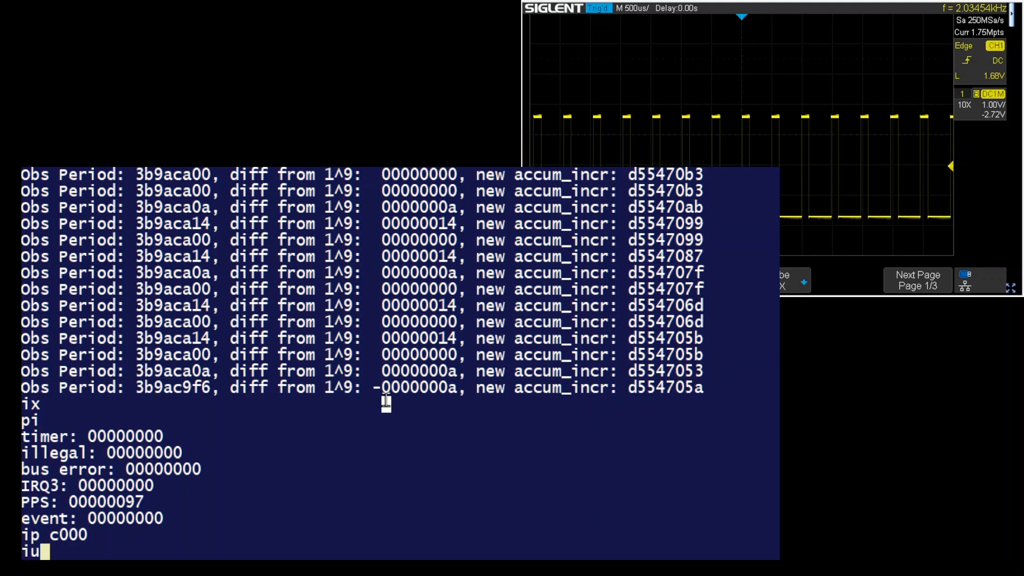
scroll(down, 3)
text(ix)
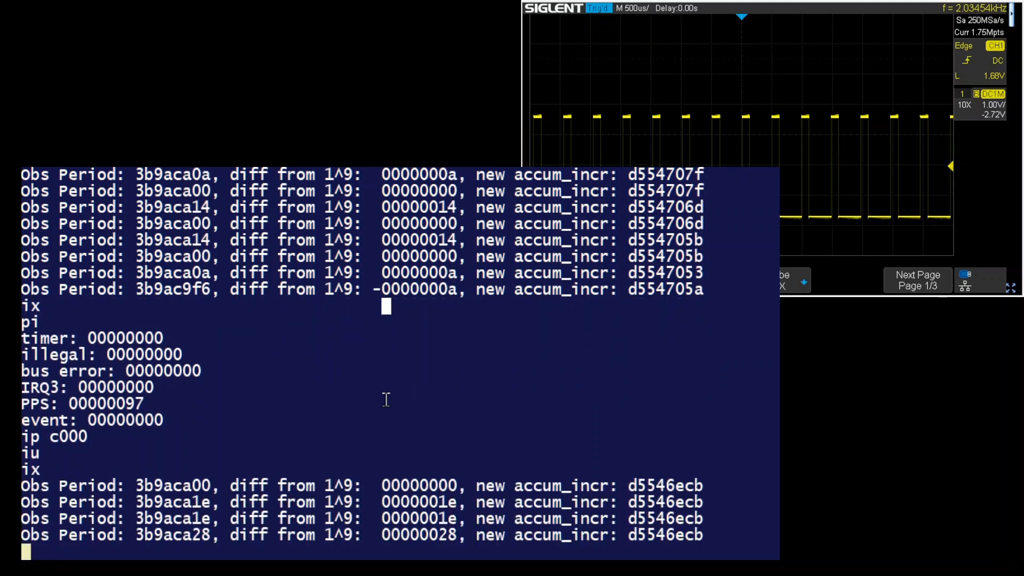
text(i)
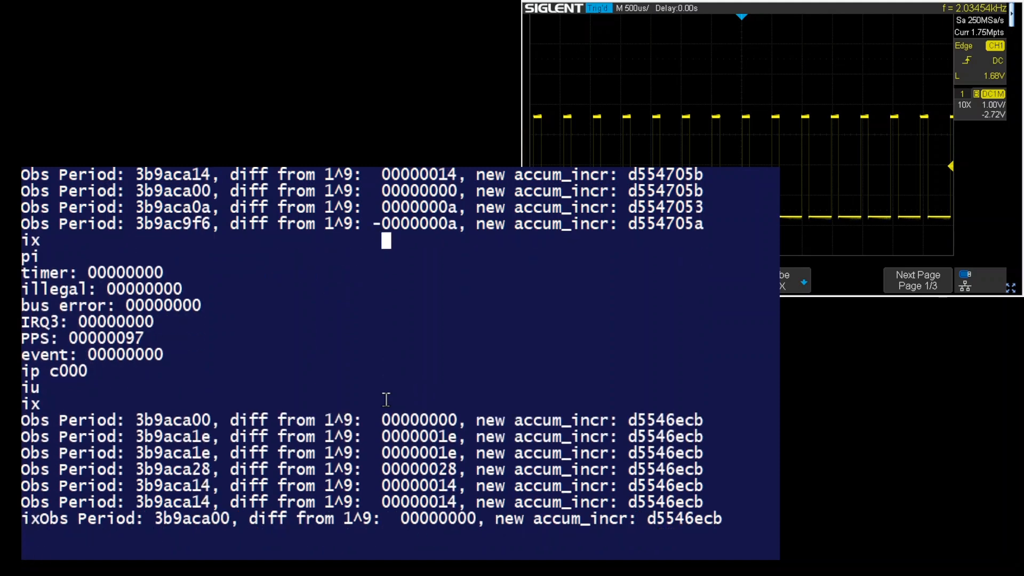
text(ia)
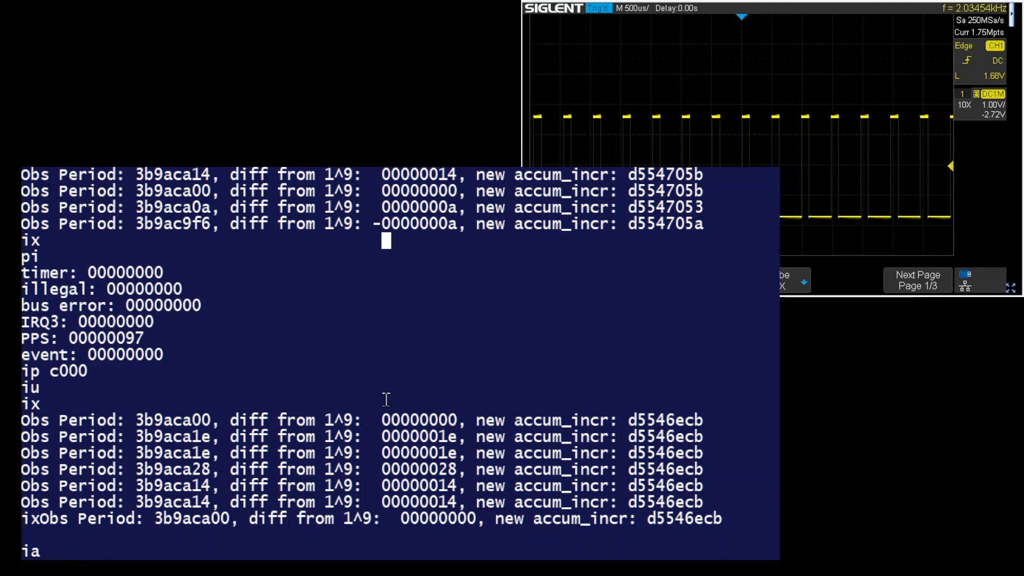
text(8000)
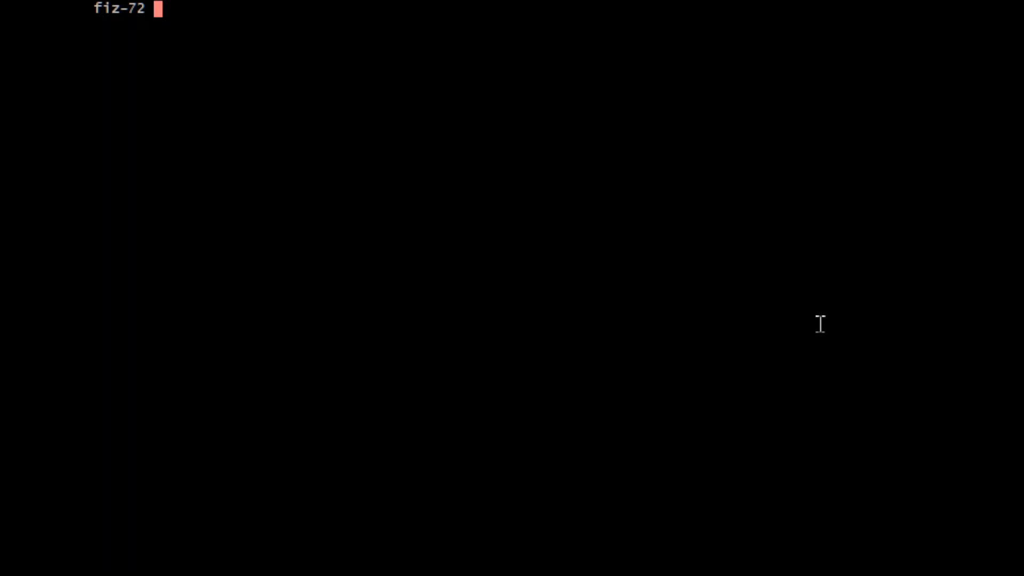
- Launch emacs on main.c from the shell and bring process_pps into view
text(emacs main.)
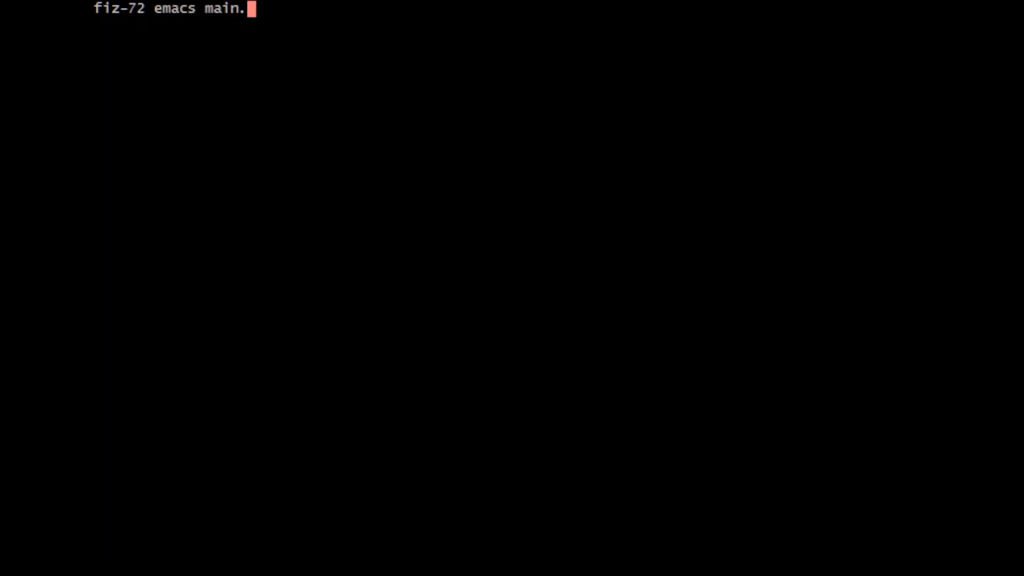
key(Return)
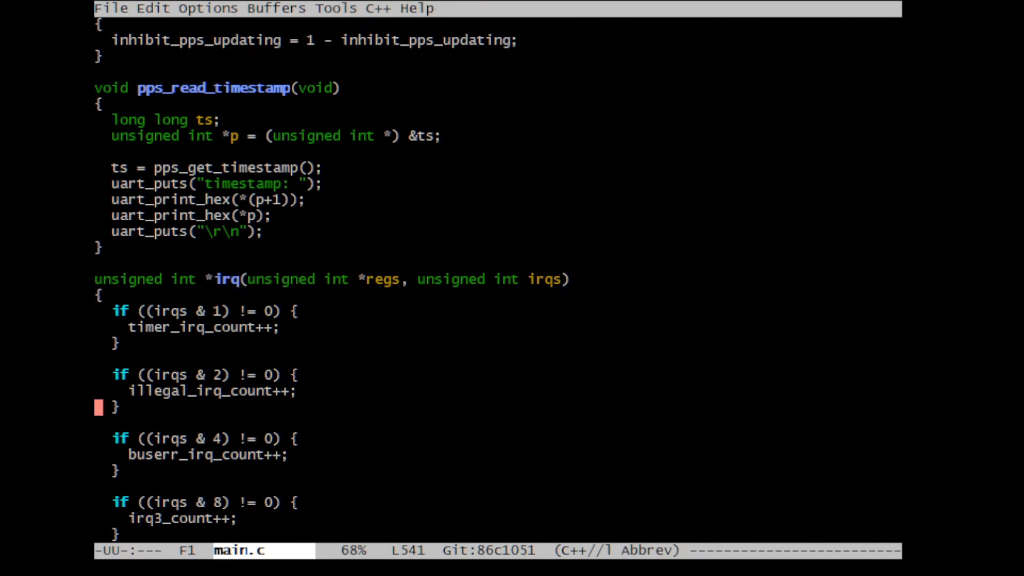
scroll(down, 3)
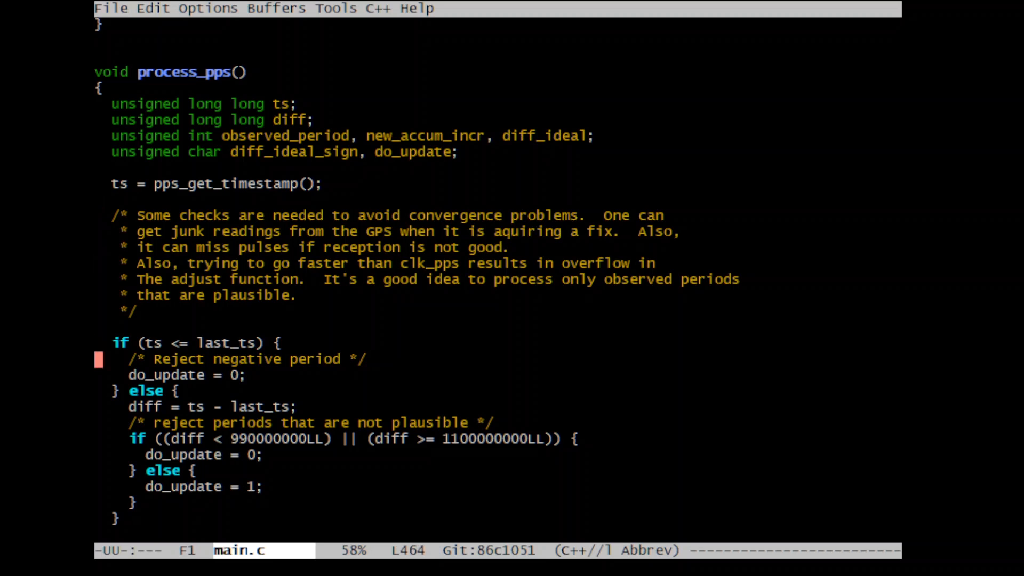
- Step through the period plausibility checks down to the adjust() and pps_set_accum_incr() lines
scroll(down, 3)
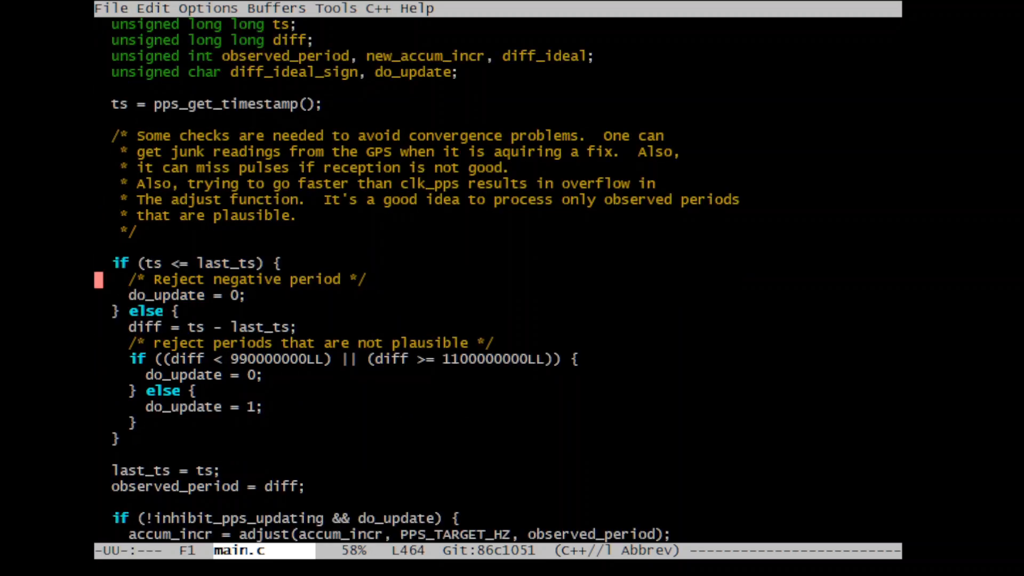
key(down)
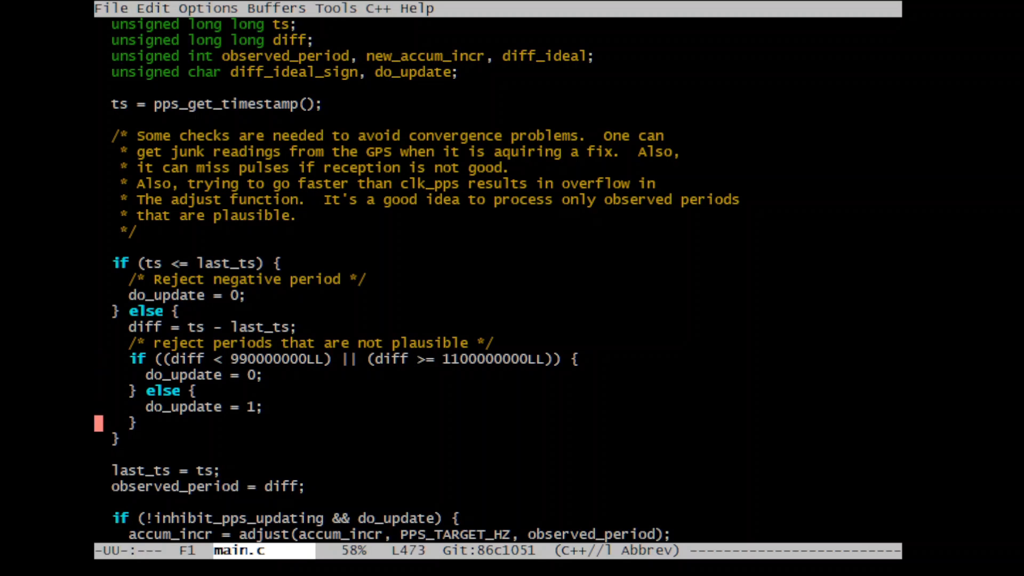
scroll(down, 3)
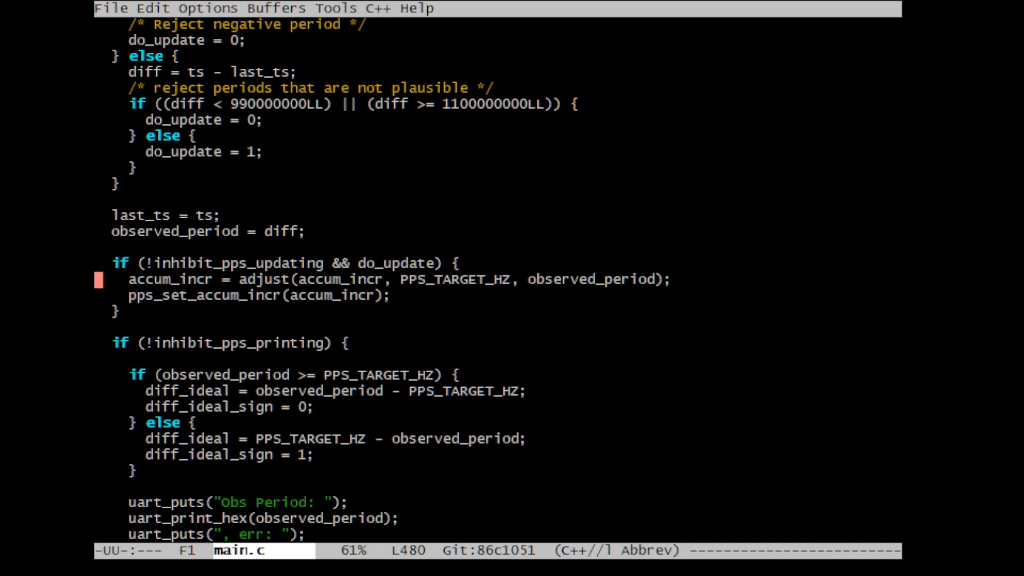
key(down)
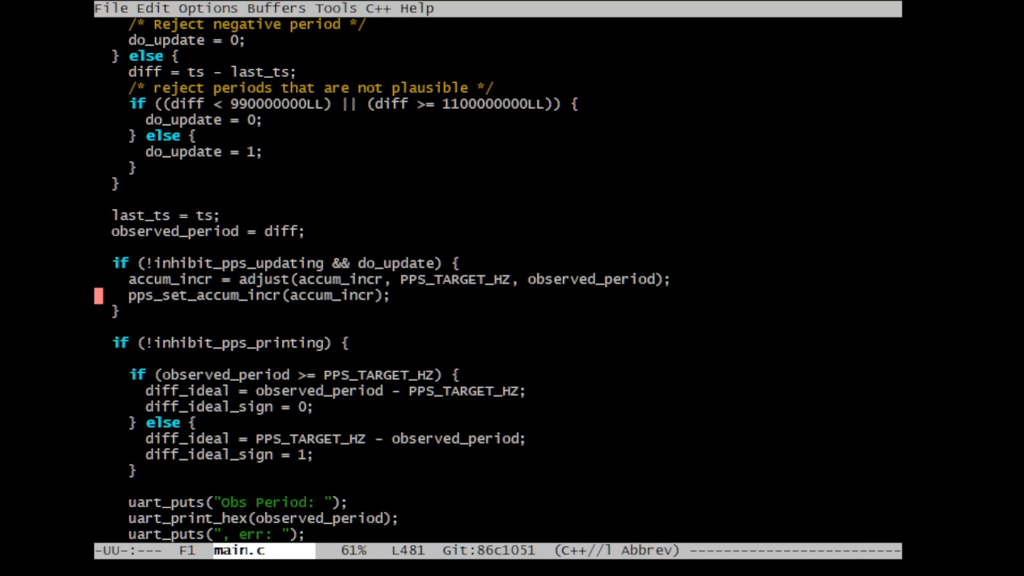
key(up)
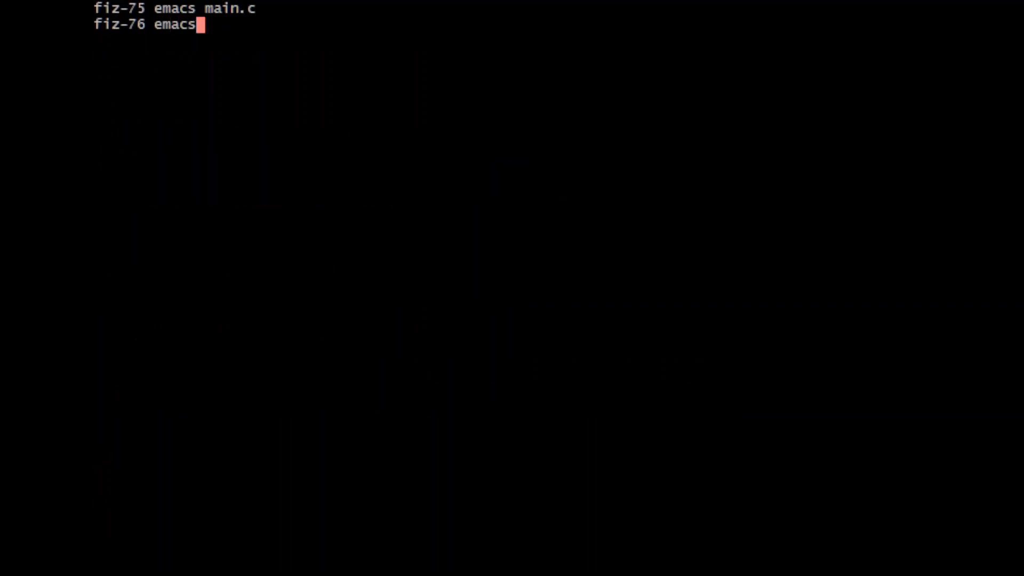
- Launch emacs with no file from the shell prompt
key(Return)
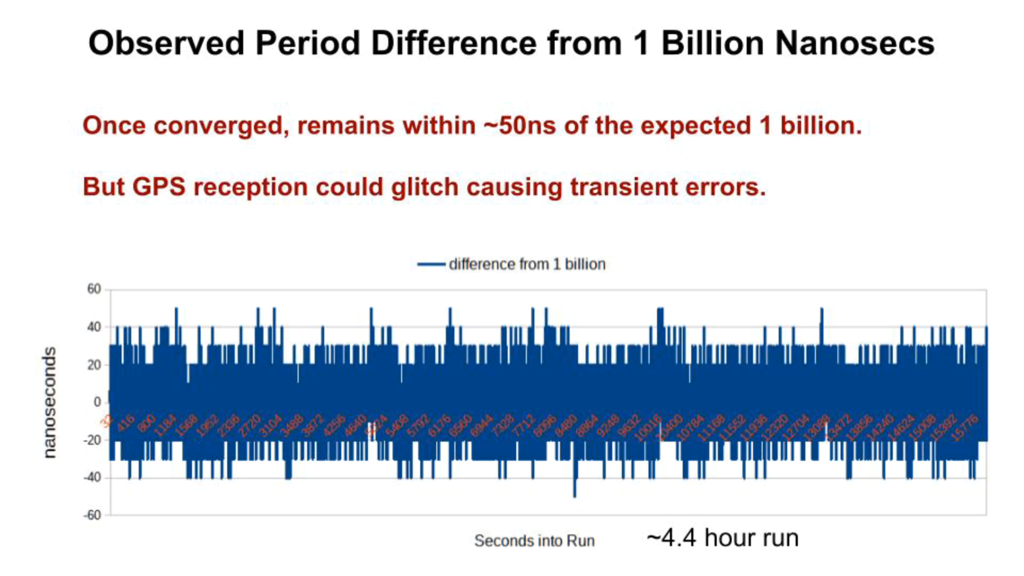
- Advance to the slide charting temperature alongside accum_incr over the 7.5-hour run
key(Right)
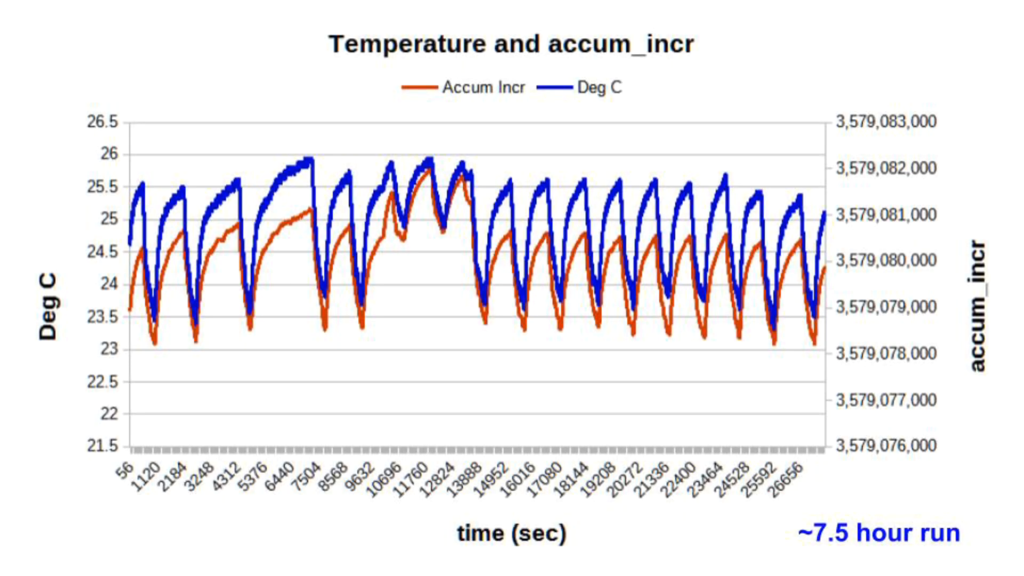